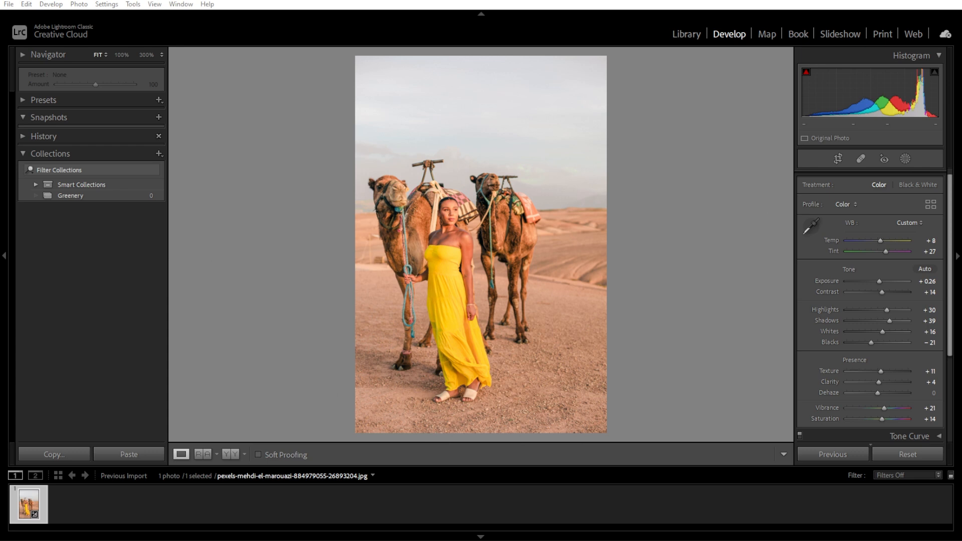
{"action": "mouse_move", "coordinate": [146, 335]}
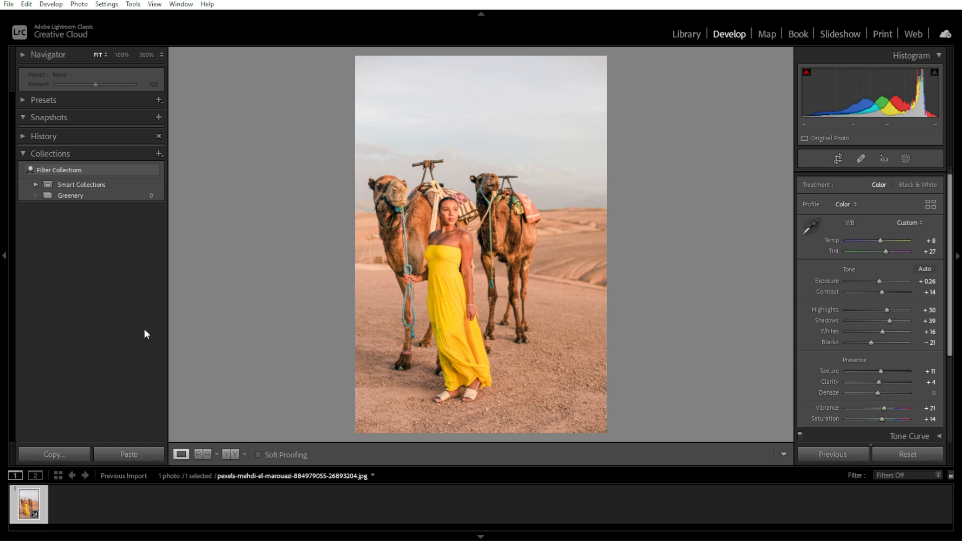
Undo and redo the saturation adjustment to preview its effect.
{"action": "key", "text": "ctrl+z"}
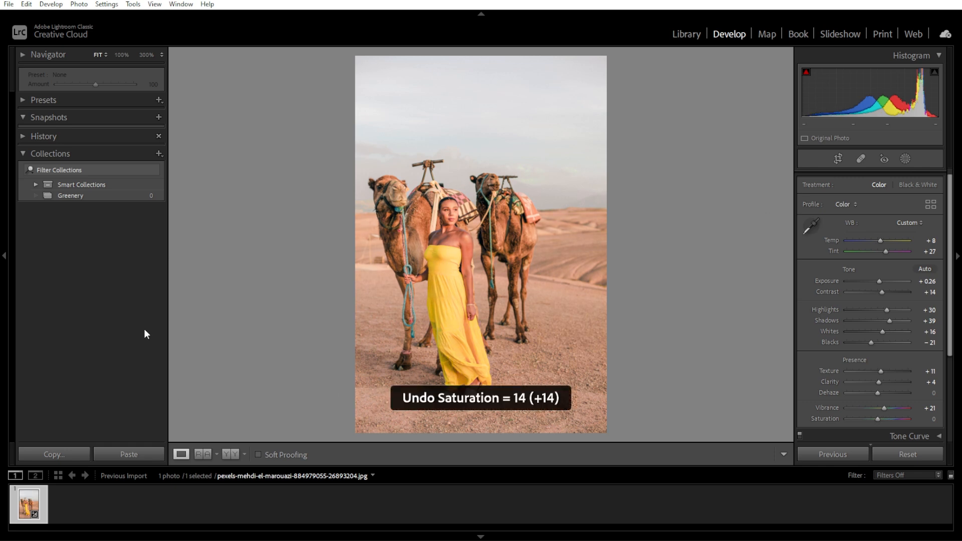
{"action": "key", "text": "ctrl+z"}
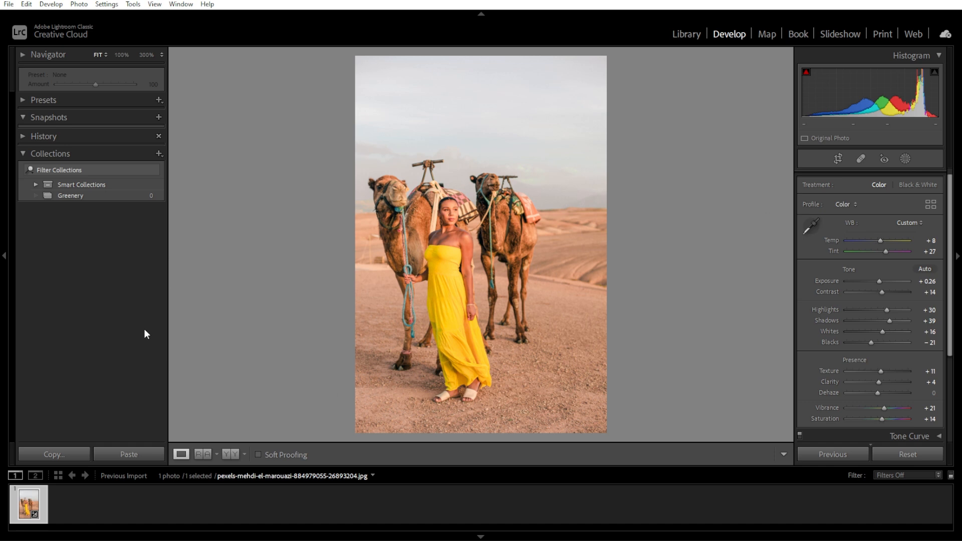
{"action": "mouse_move", "coordinate": [739, 34]}
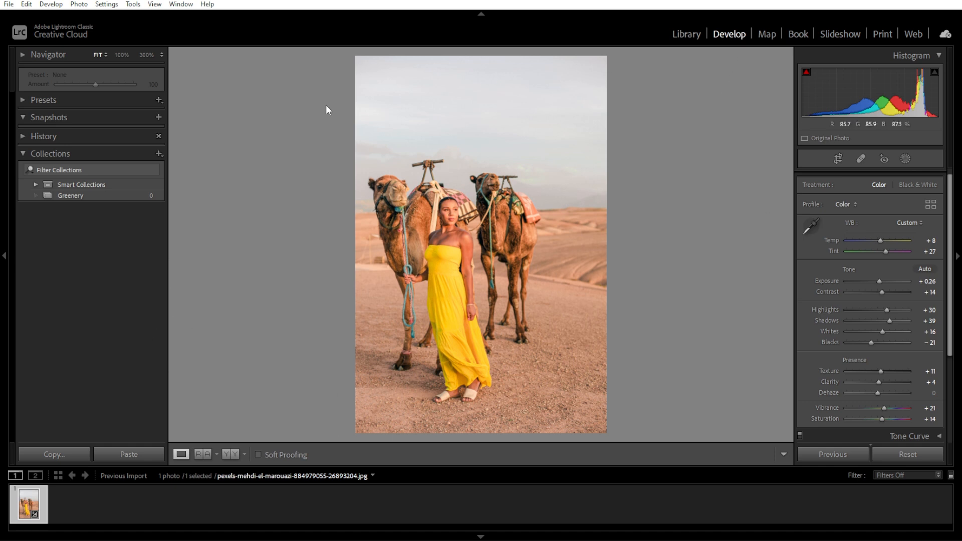
Review earlier history states, return to the latest edit, and reset the Basic panel adjustments.
{"action": "left_click", "coordinate": [23, 136]}
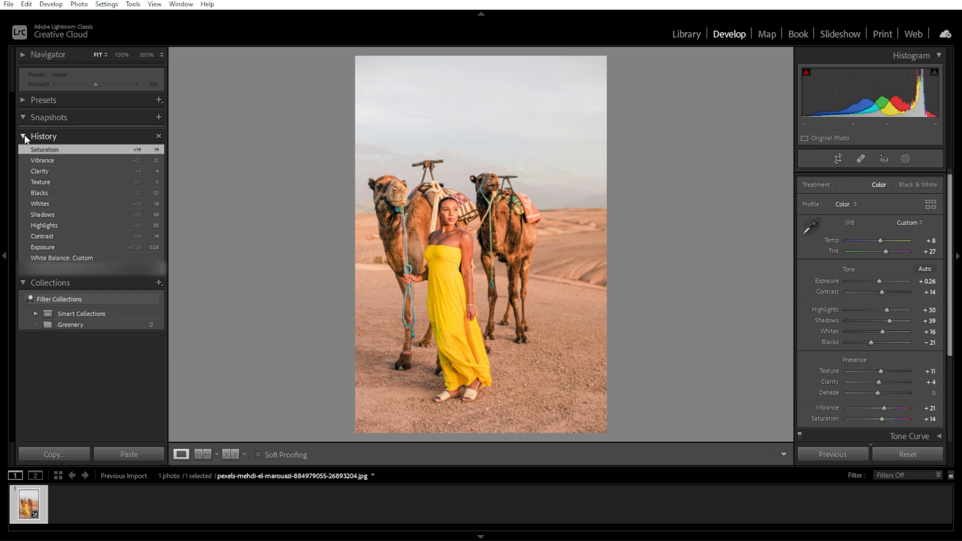
{"action": "left_click", "coordinate": [43, 247]}
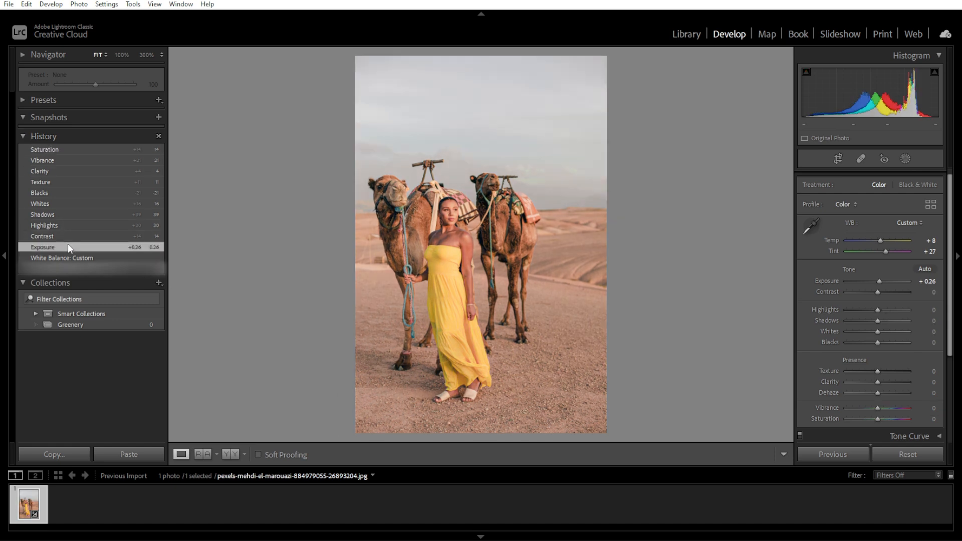
{"action": "left_click", "coordinate": [61, 258]}
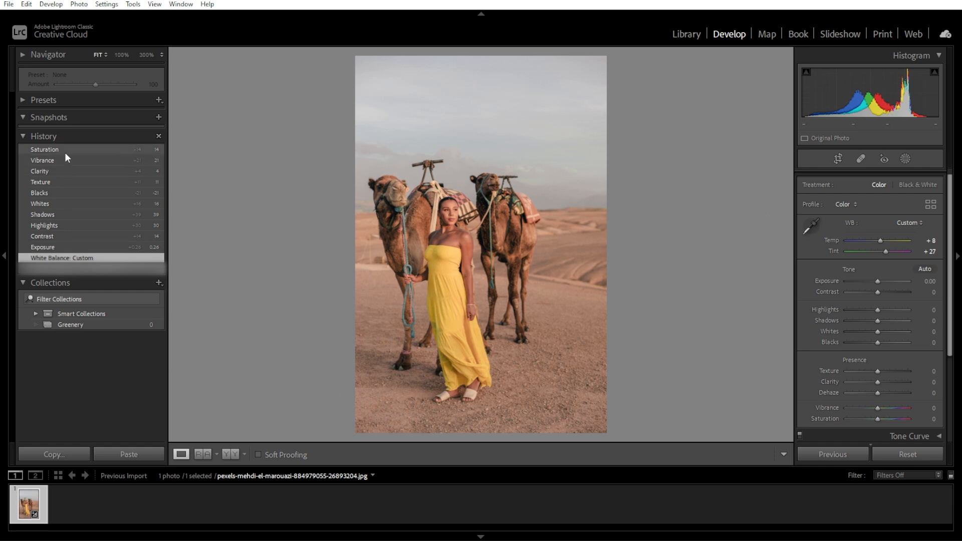
{"action": "left_click", "coordinate": [44, 150]}
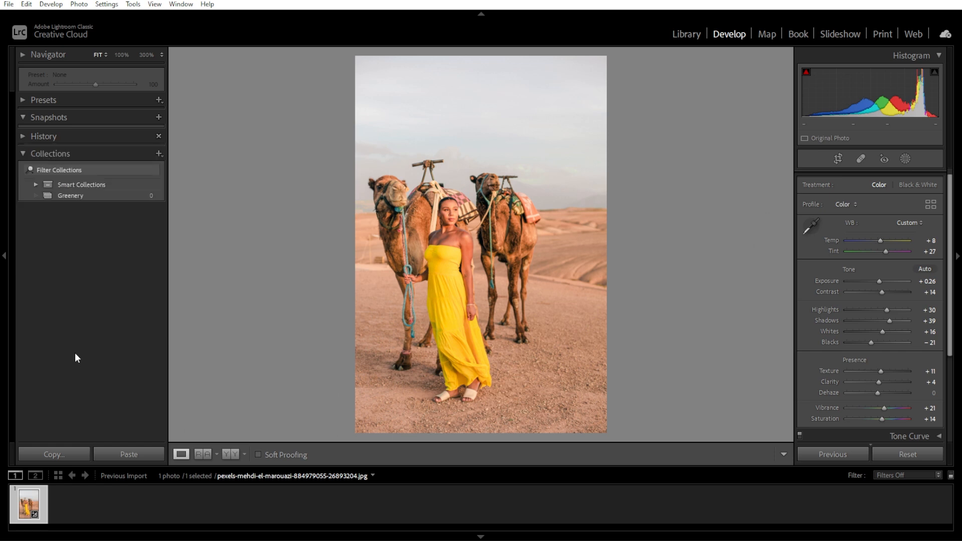
{"action": "mouse_move", "coordinate": [77, 354]}
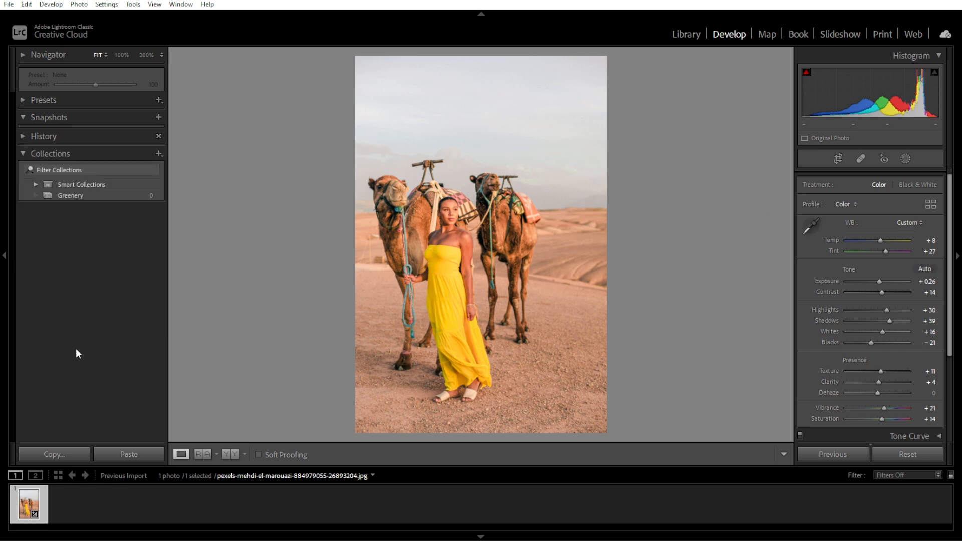
{"action": "mouse_move", "coordinate": [825, 285]}
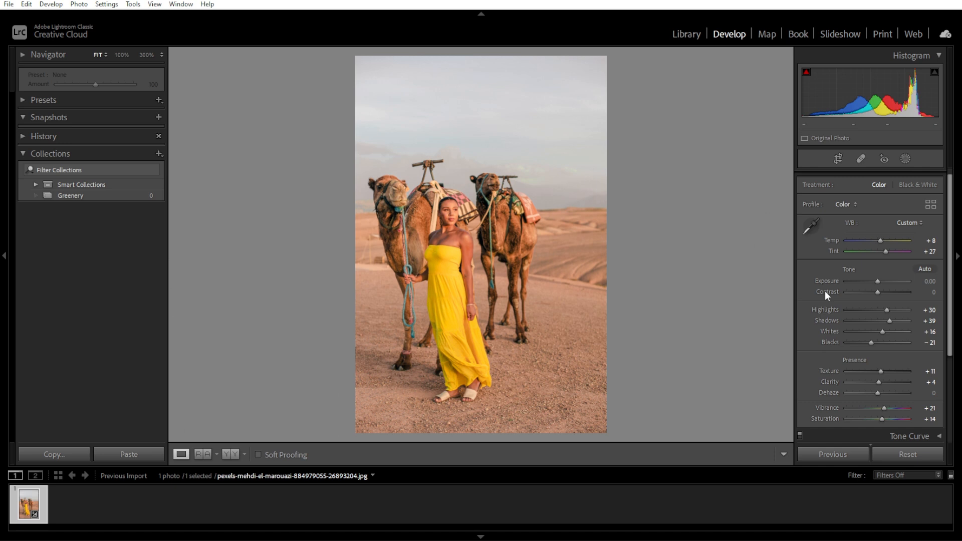
{"action": "left_click", "coordinate": [907, 454]}
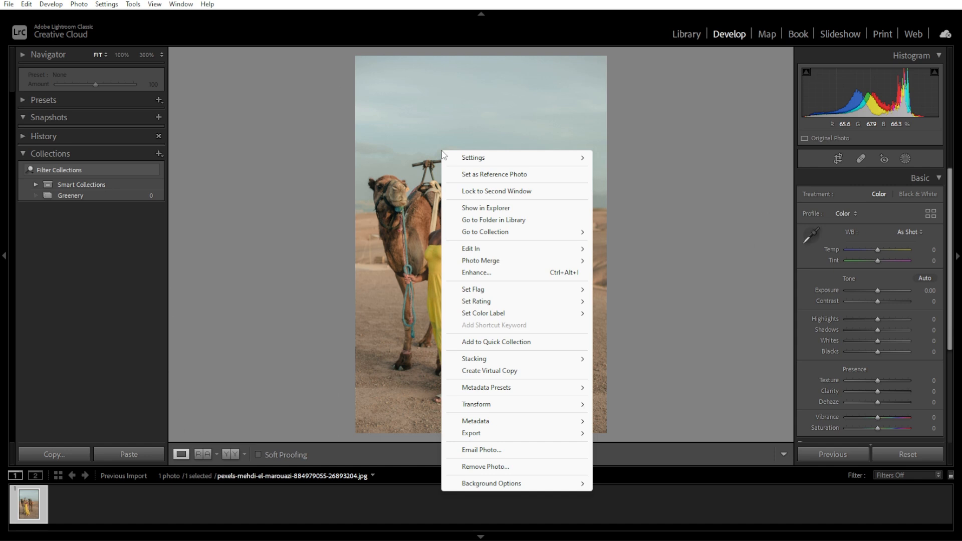
Create a virtual copy of the desert portrait from its context menu.
{"action": "left_click", "coordinate": [489, 372]}
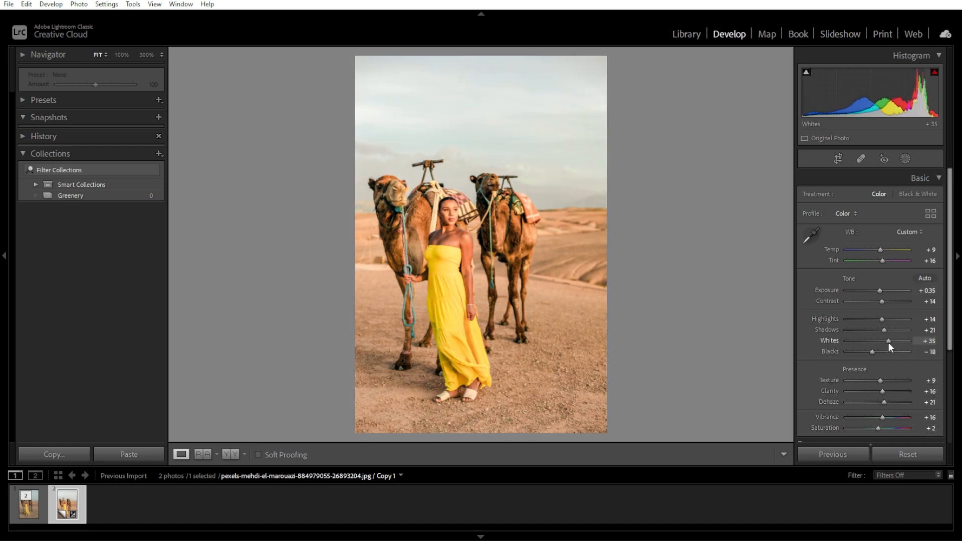
Lift the virtual copy's Shadows and compare it side by side with the original.
{"action": "left_click_drag", "start_coordinate": [877, 329], "coordinate": [894, 330]}
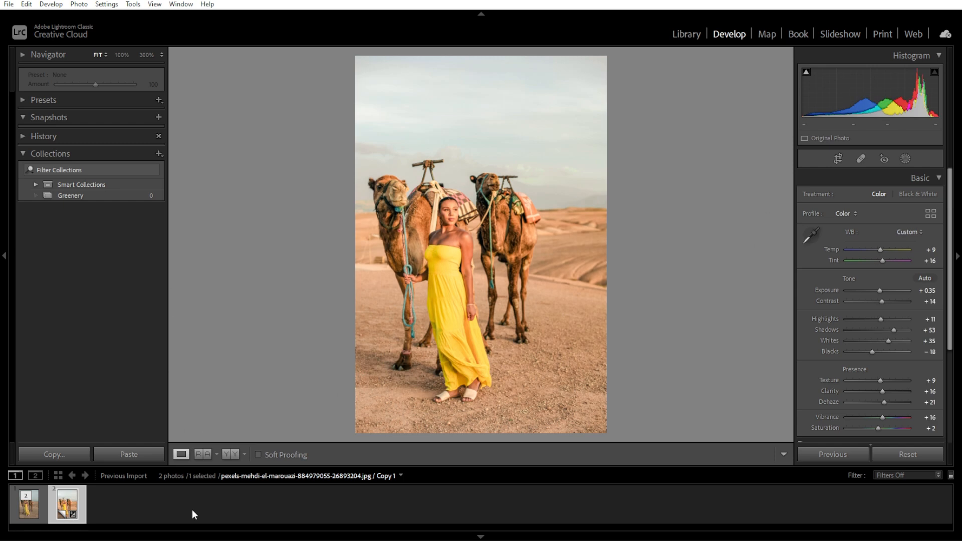
{"action": "mouse_move", "coordinate": [186, 513]}
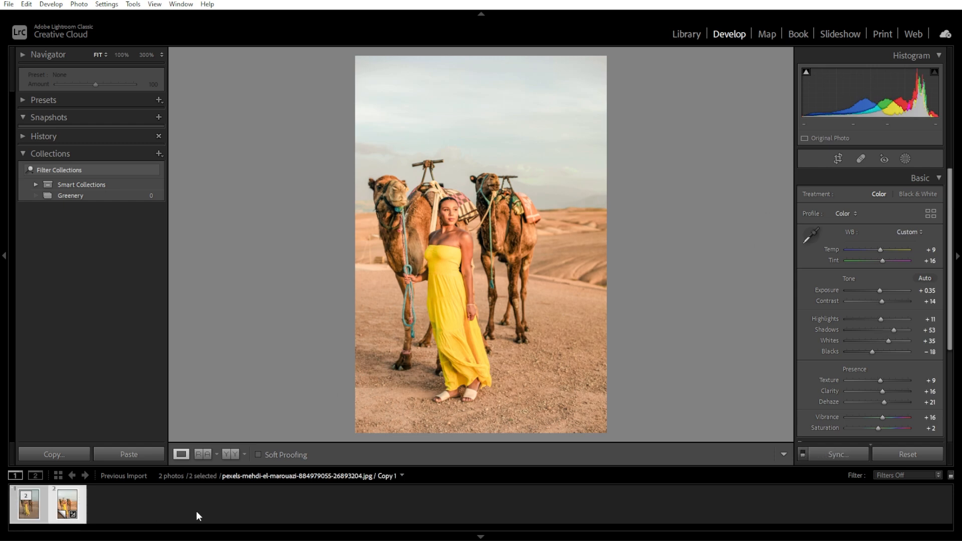
{"action": "left_click", "coordinate": [686, 34]}
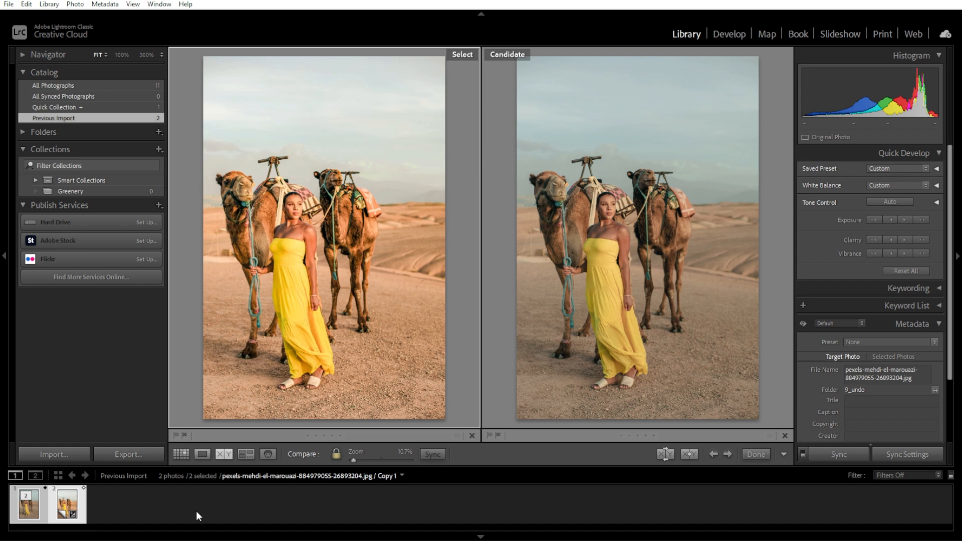